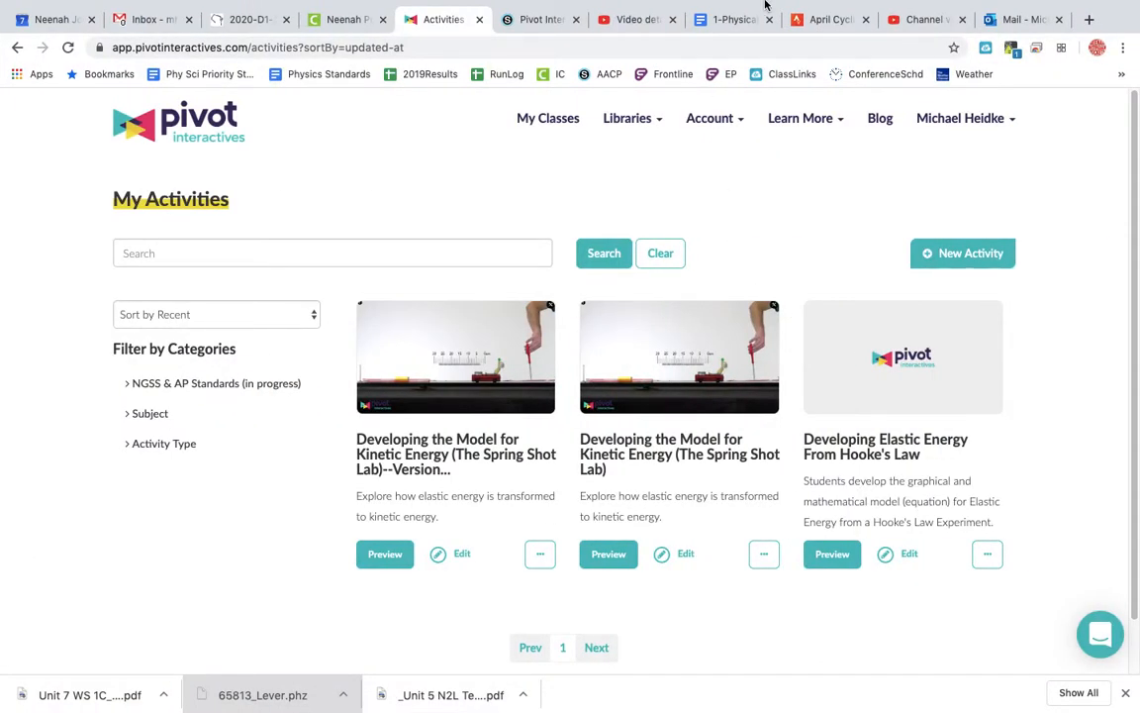
mouse_move(831, 208)
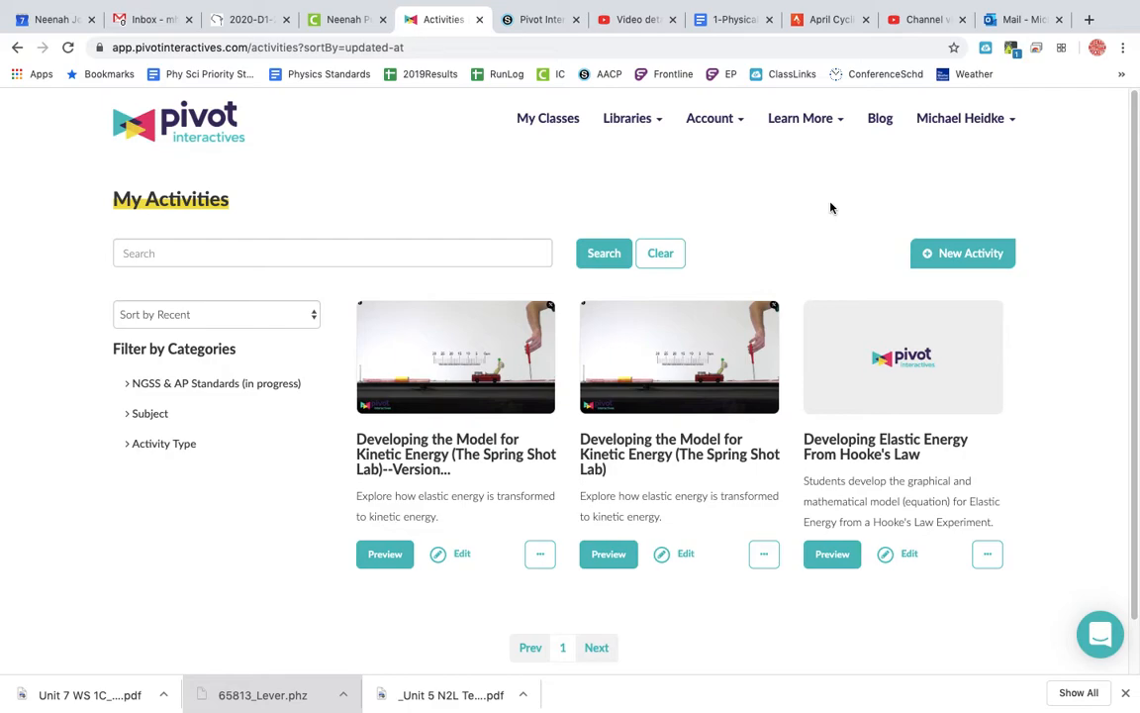
mouse_move(691, 453)
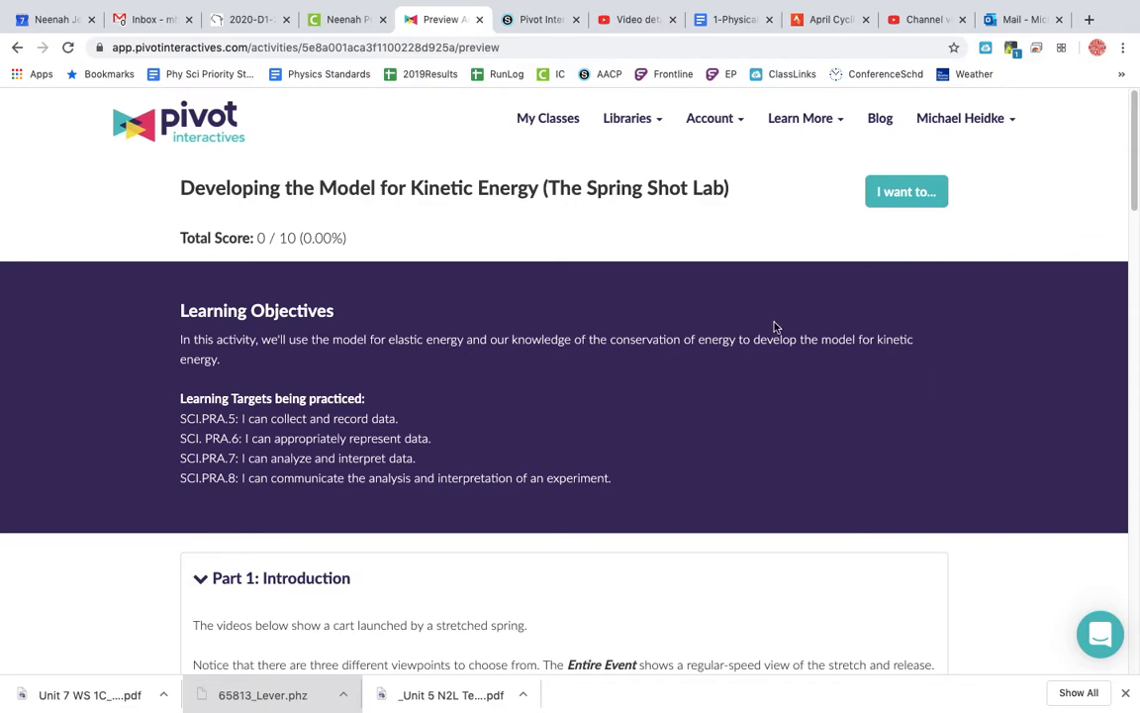
Scroll past Part 1: Introduction to the spring-launched cart video and its first measurement question.
scroll("down", 3)
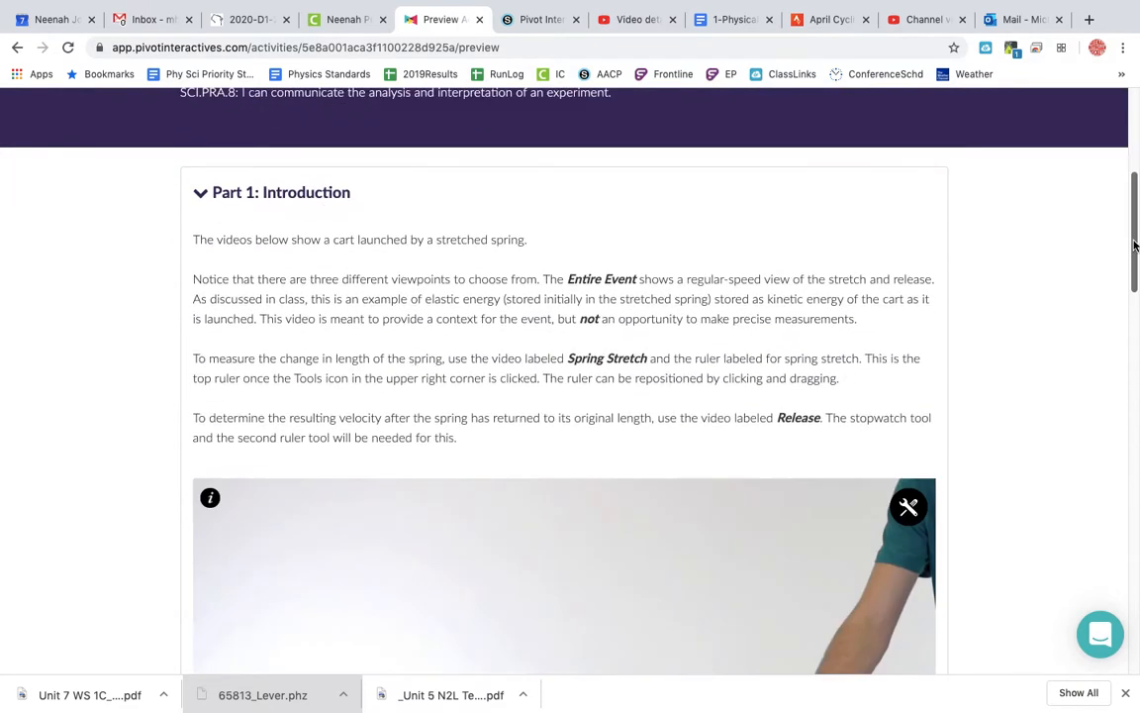
scroll("down", 3)
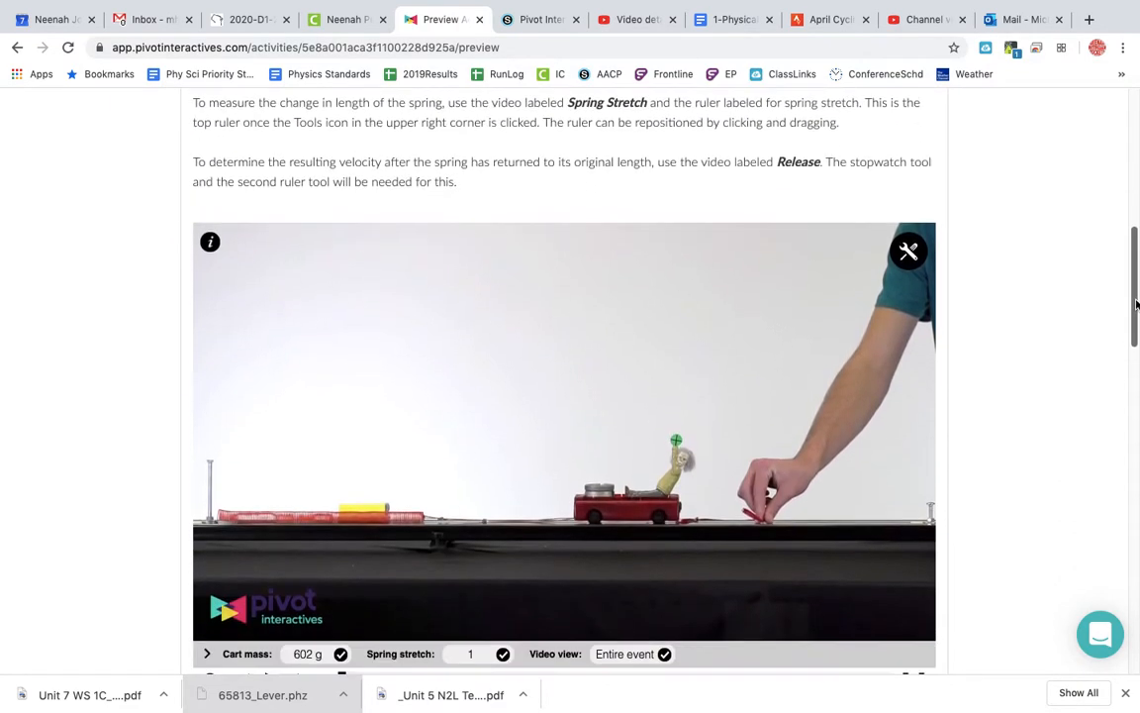
scroll("down", 3)
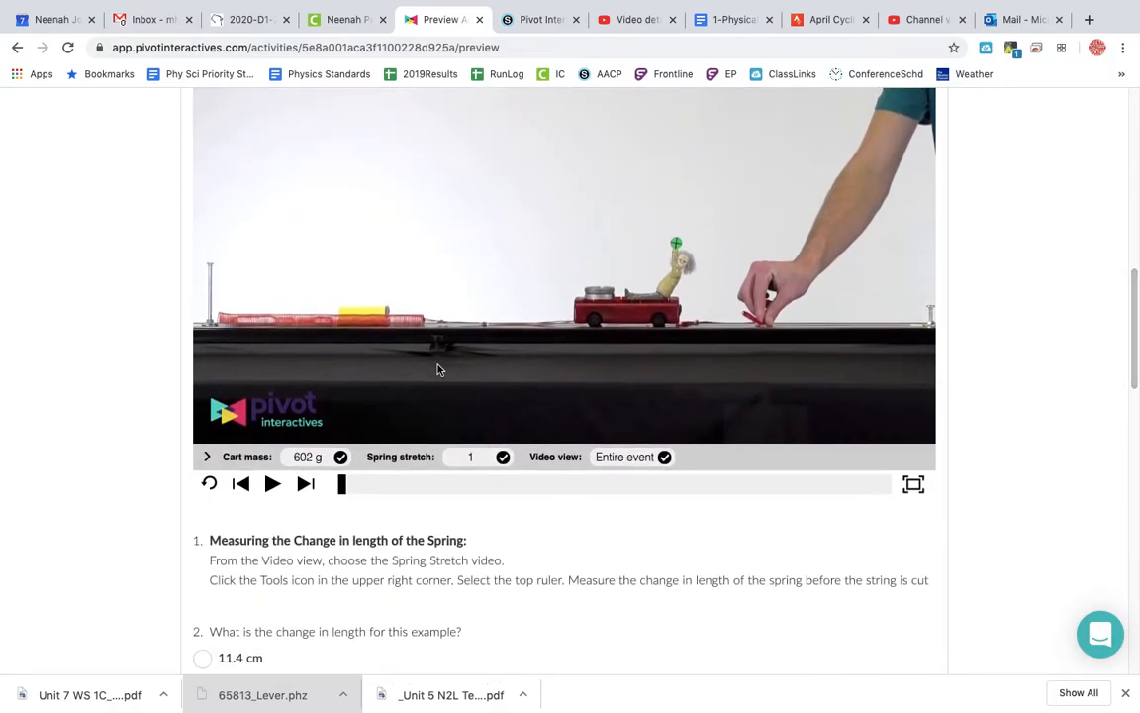
Choose cart mass 602 g, spring stretch 1 and the Spring Stretch video view in the options bar.
left_click(206, 455)
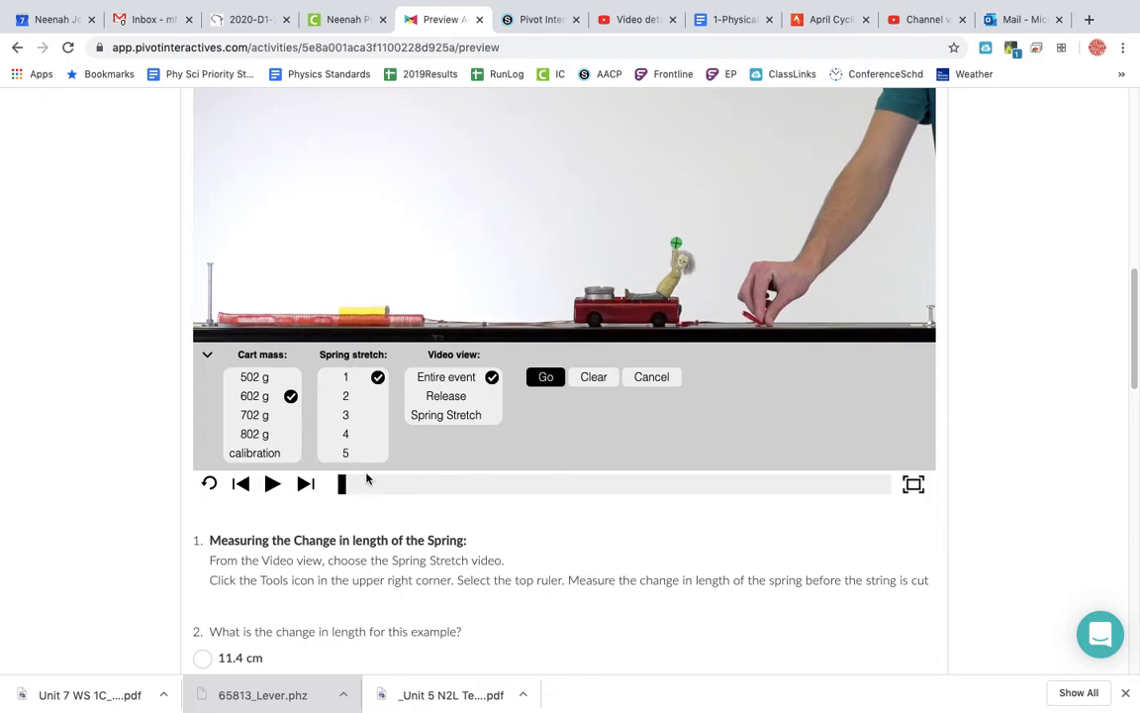
left_click(344, 416)
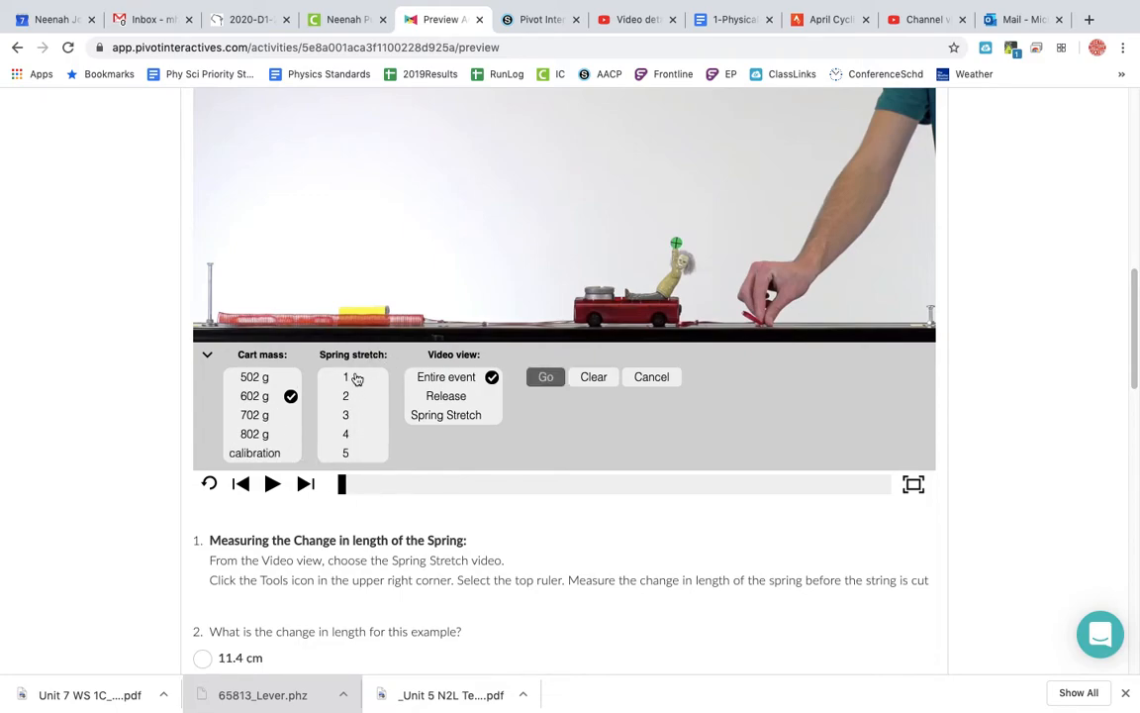
left_click(344, 376)
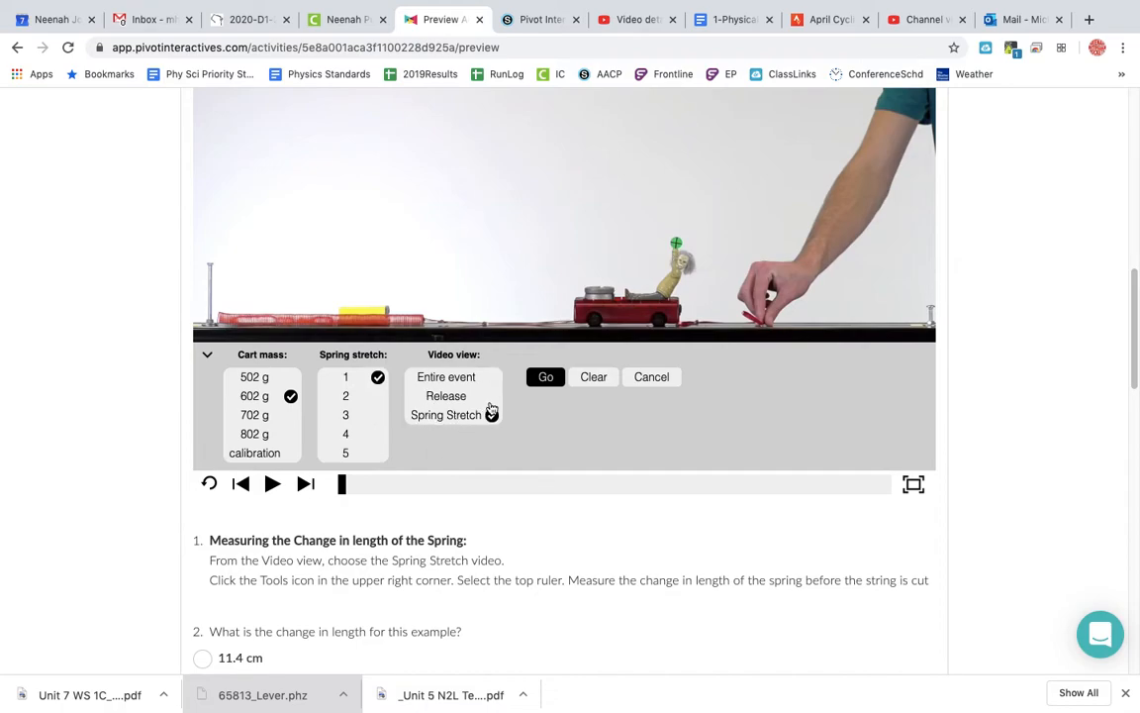
left_click(546, 376)
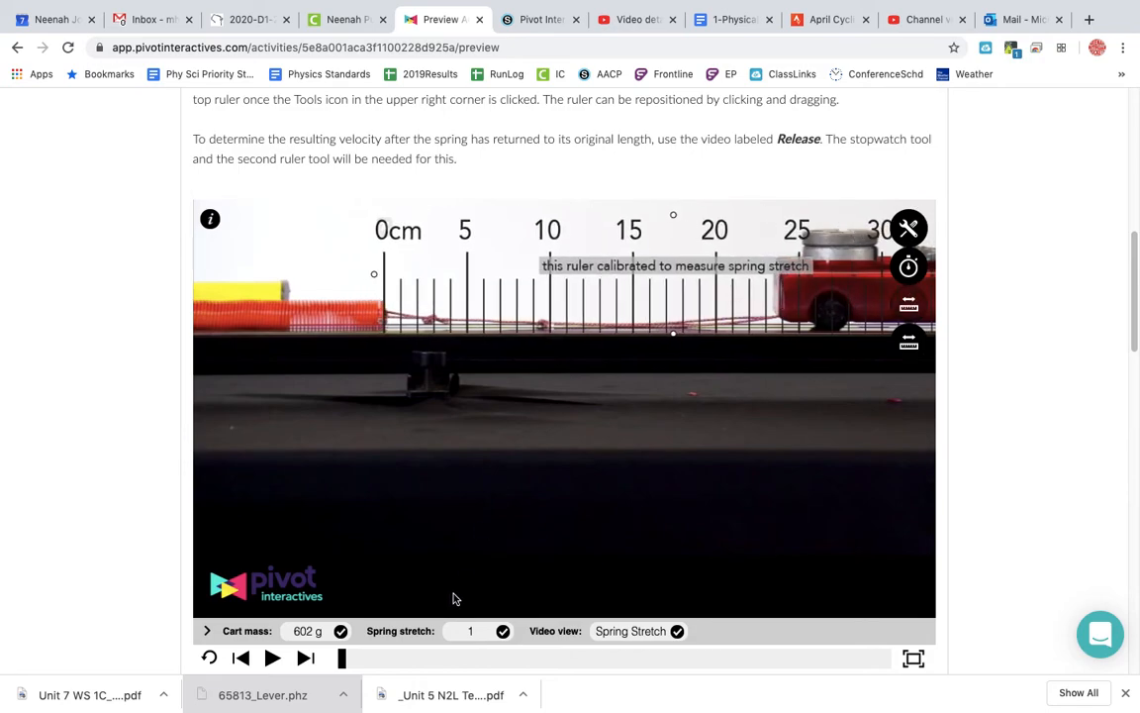
Play the Spring Stretch clip until the stretched spring lies along the ruler, then pause.
left_click(273, 657)
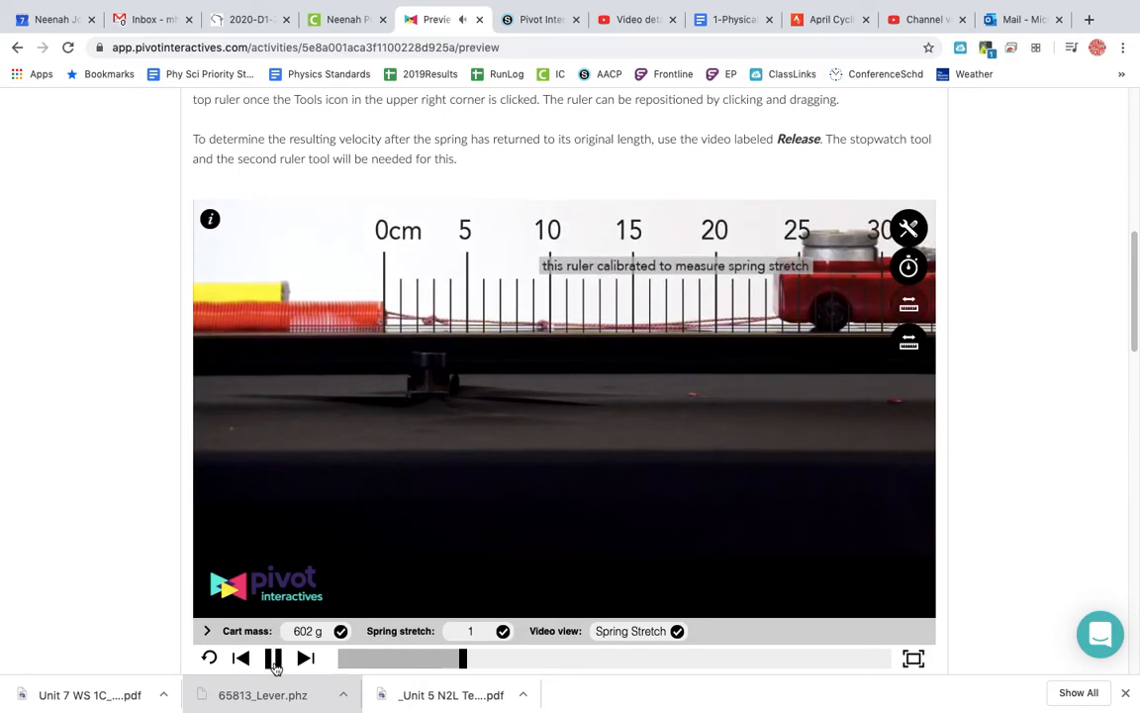
left_click(274, 657)
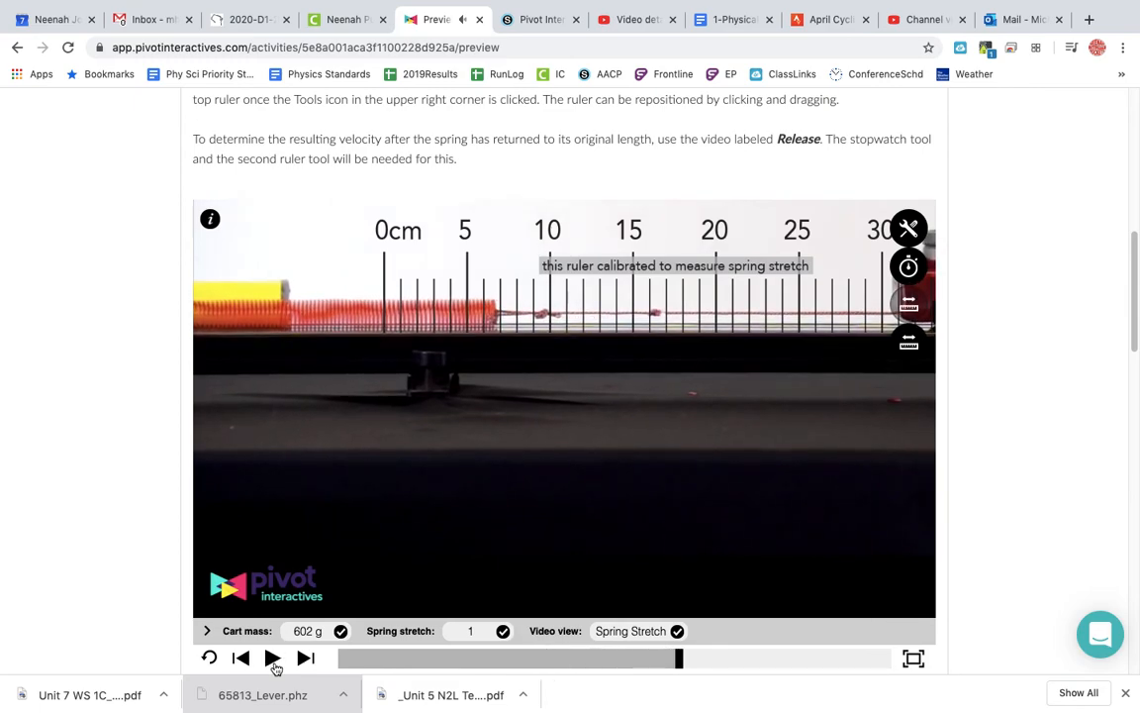